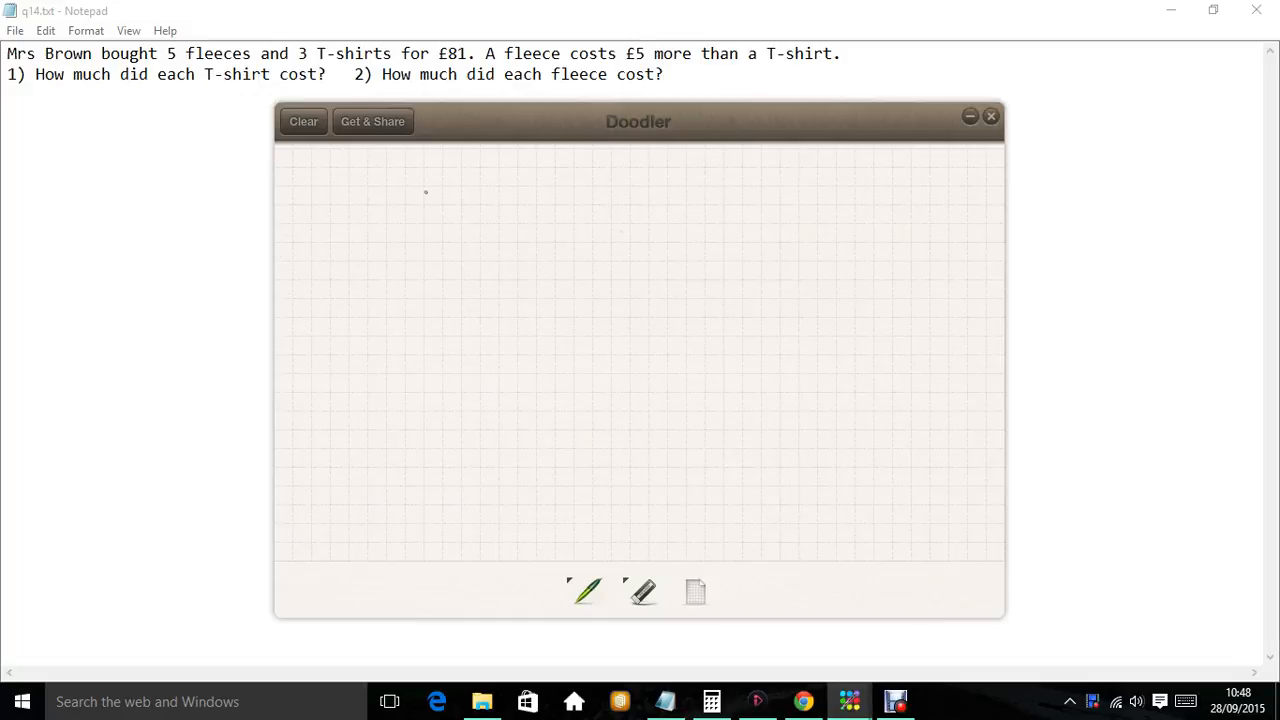
mouse_move(351, 188)
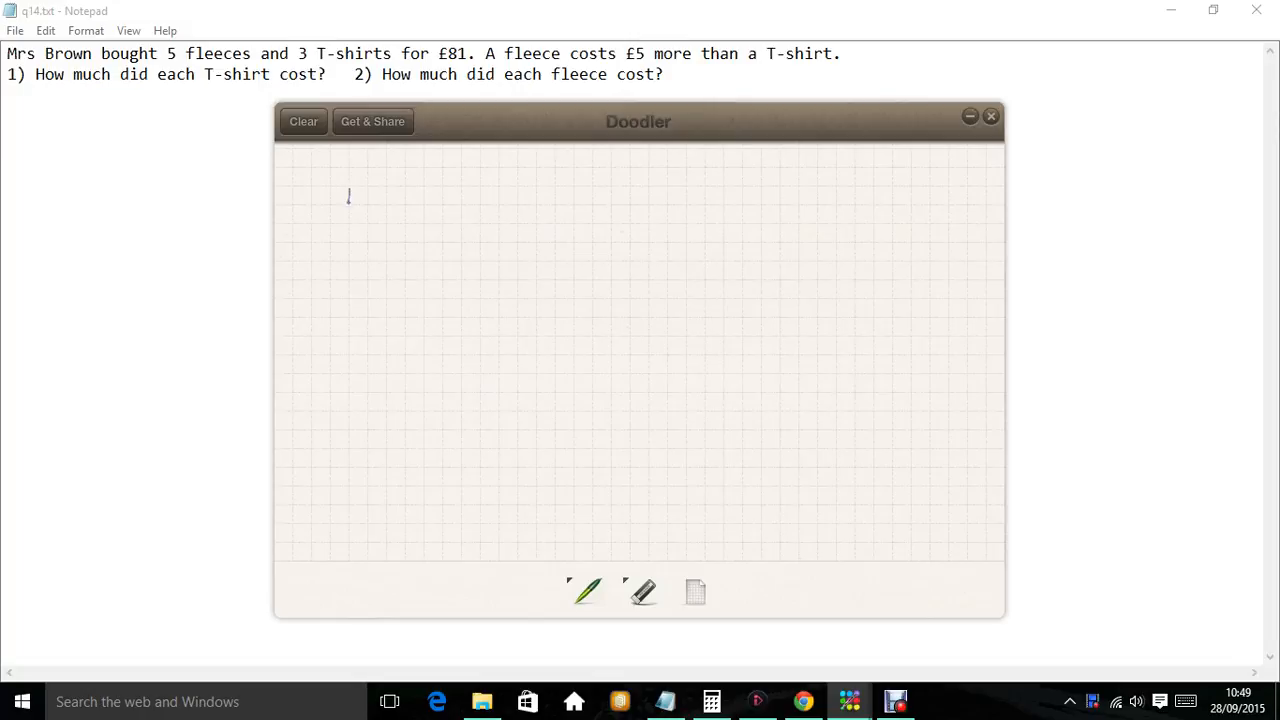
- Draw a long rectangular bar and divide it into eight boxes
left_click_drag(349, 211, 385, 222)
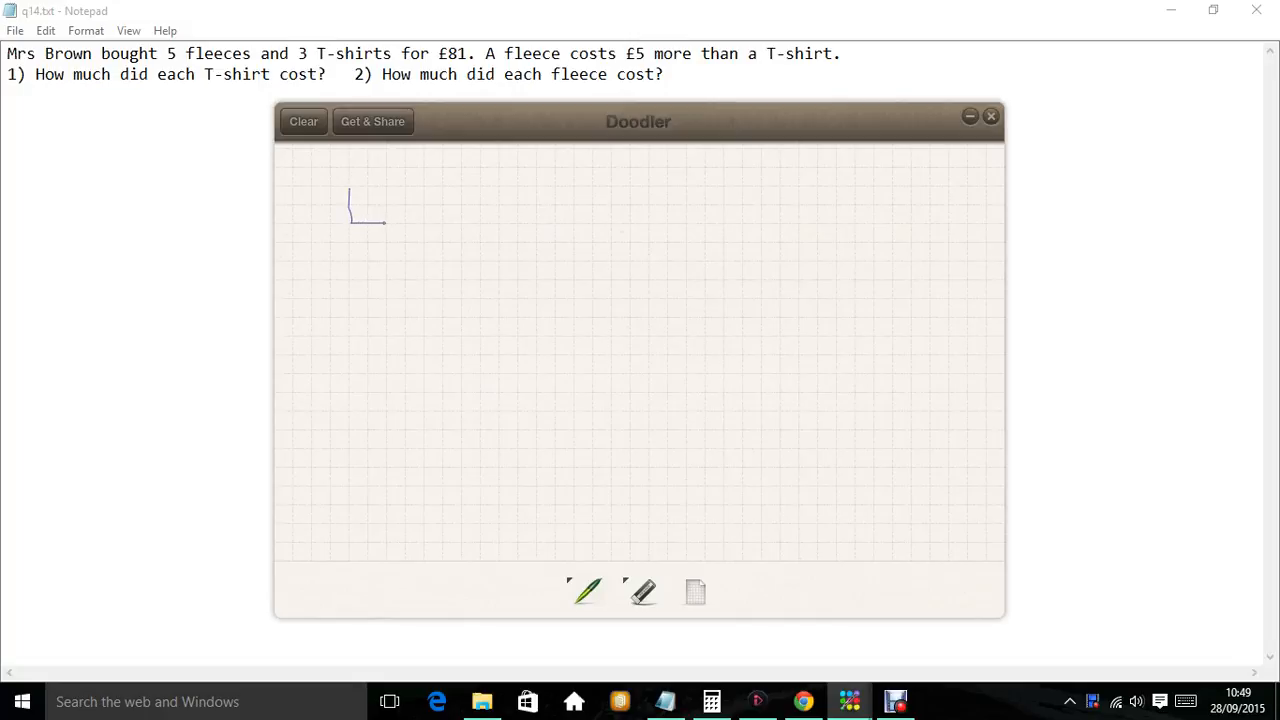
left_click_drag(385, 220, 463, 222)
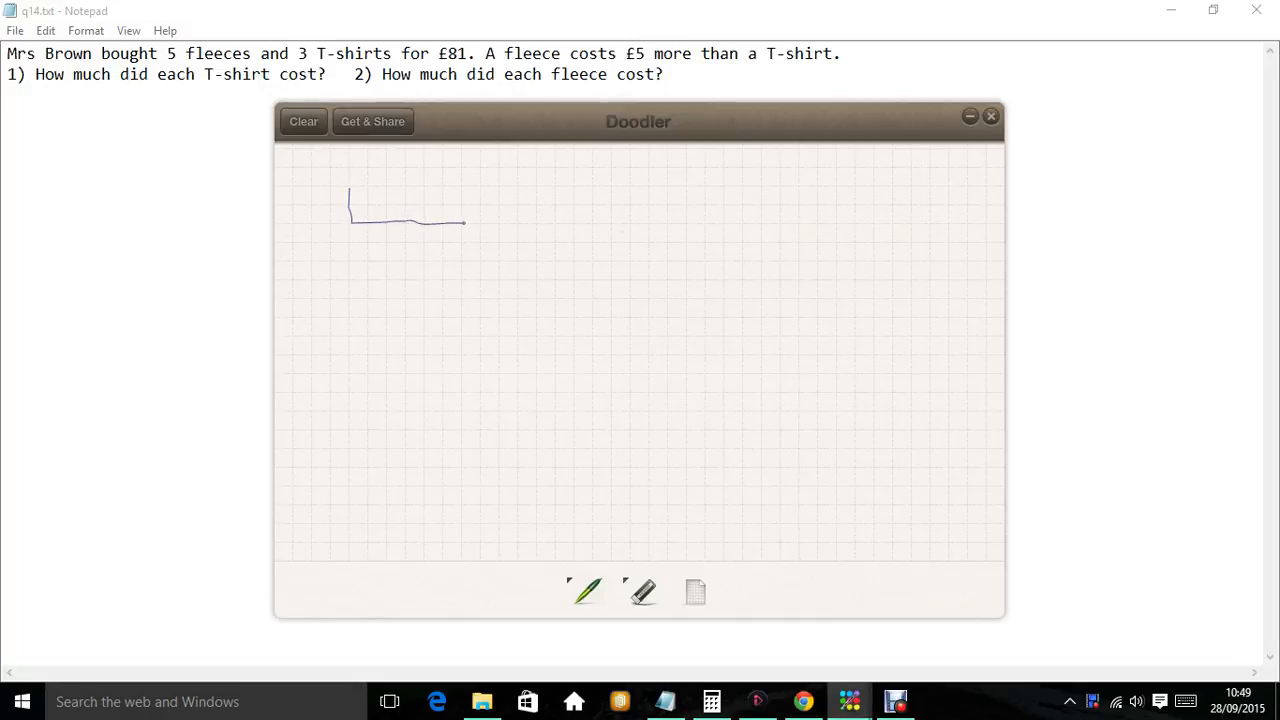
left_click_drag(463, 221, 537, 222)
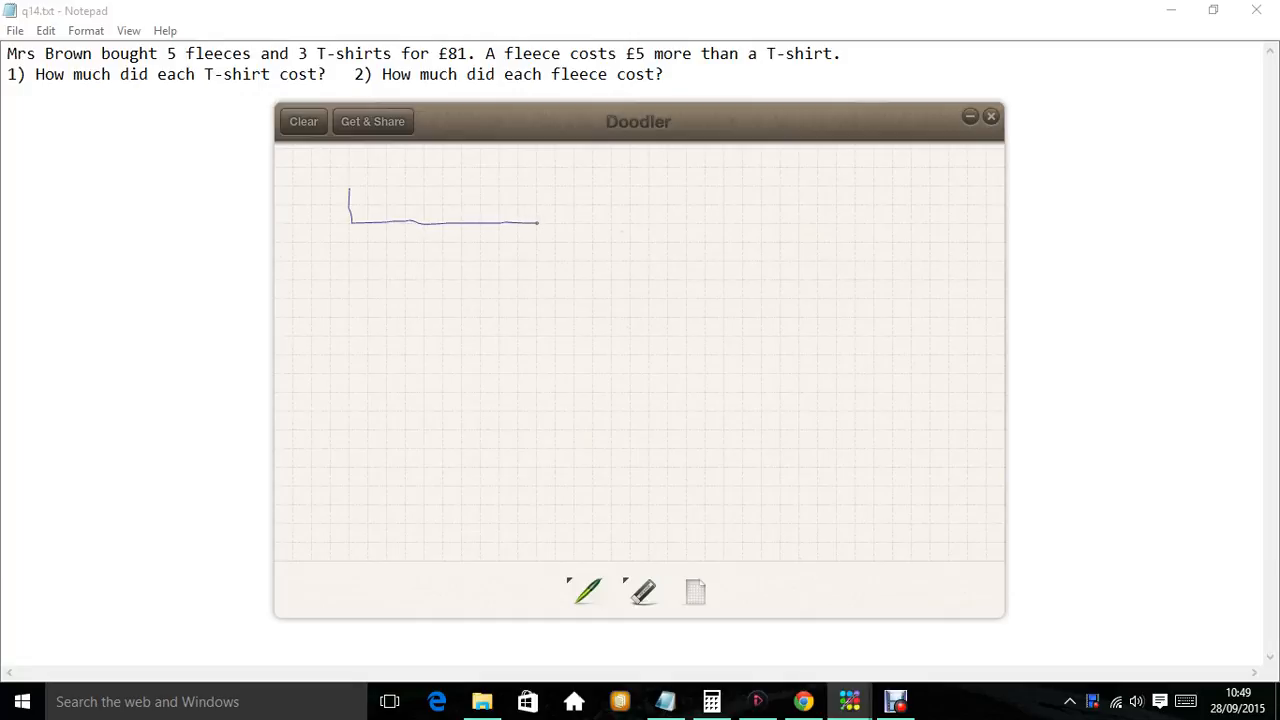
left_click_drag(537, 222, 605, 222)
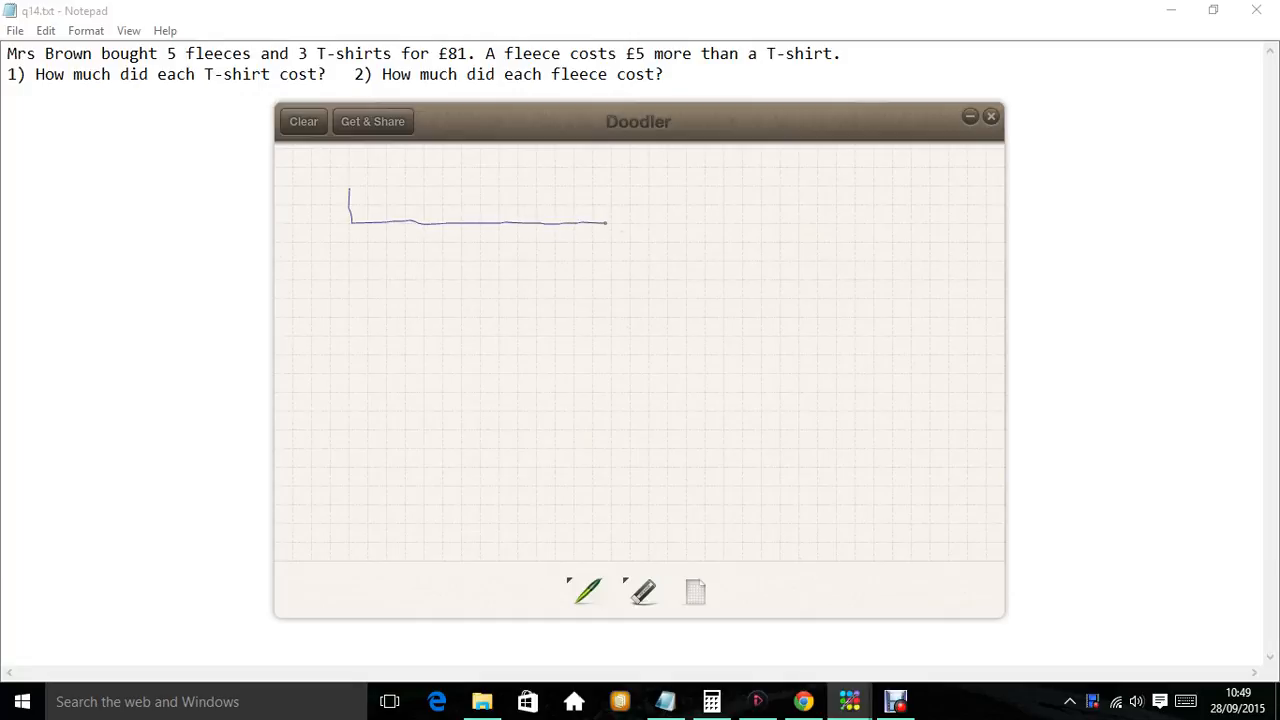
left_click_drag(605, 222, 650, 188)
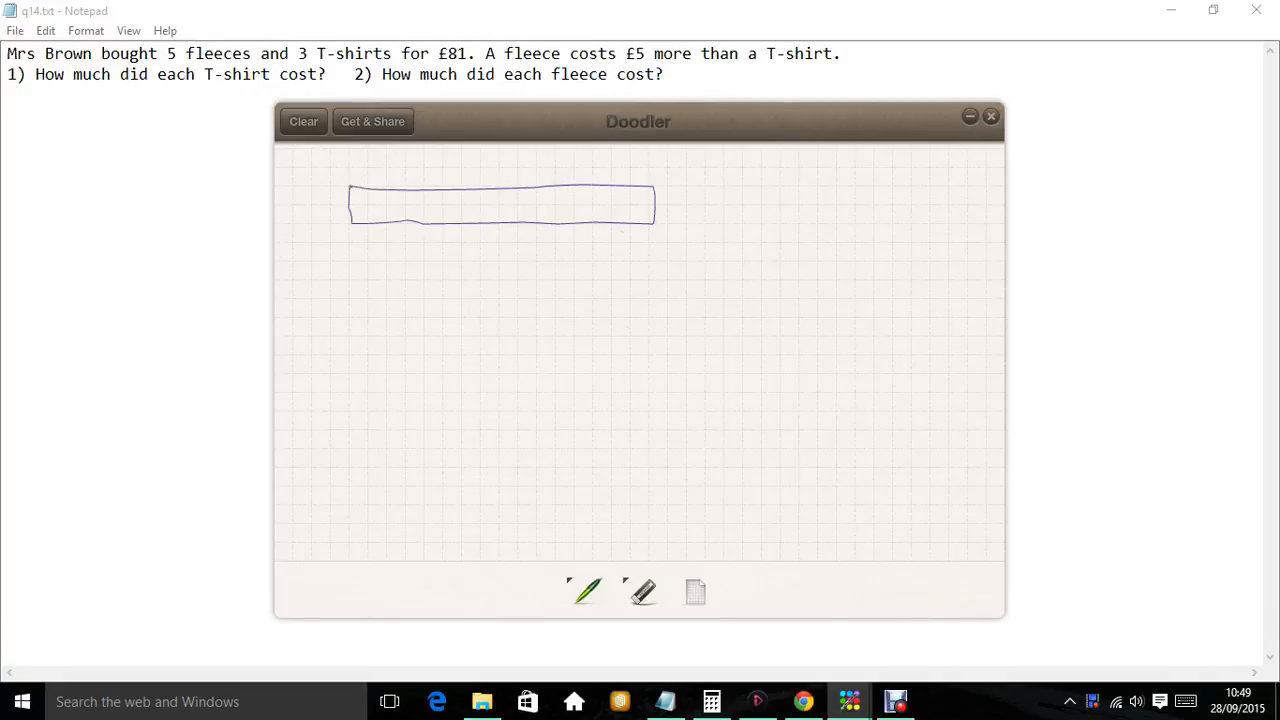
left_click_drag(405, 192, 405, 225)
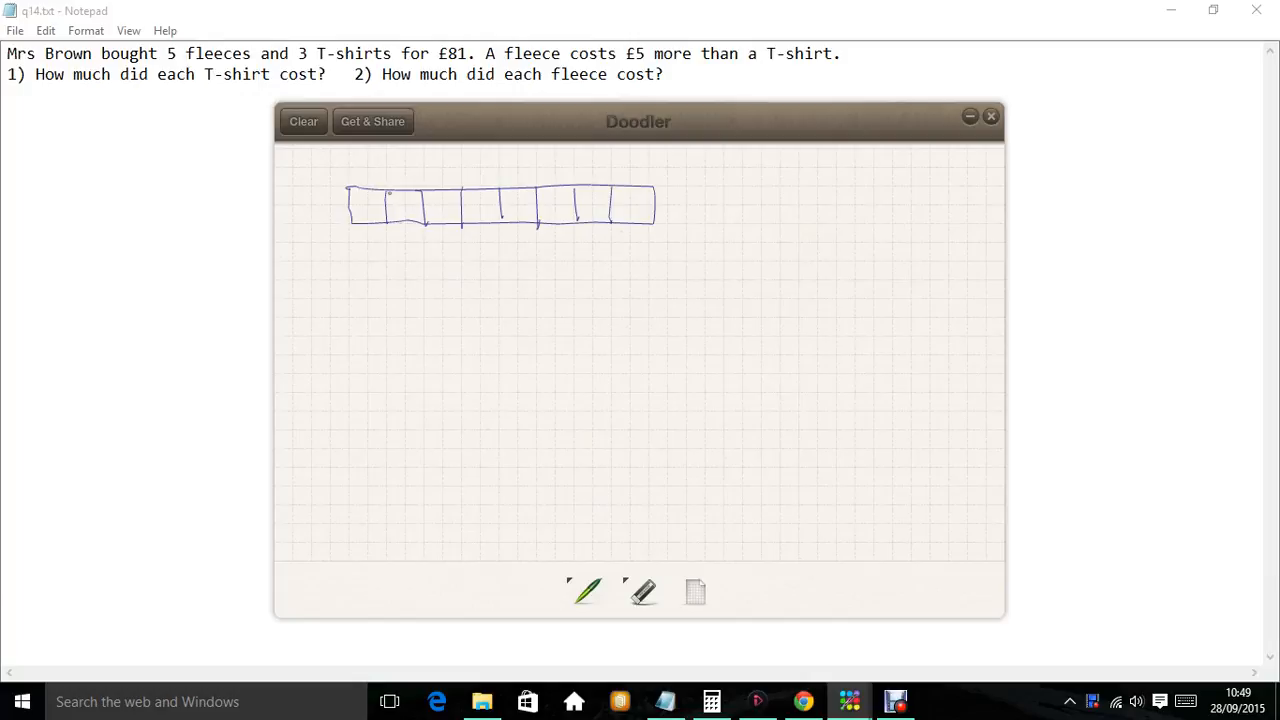
- Label five boxes F for fleeces and the last three T for T-shirts
left_click_drag(368, 195, 363, 212)
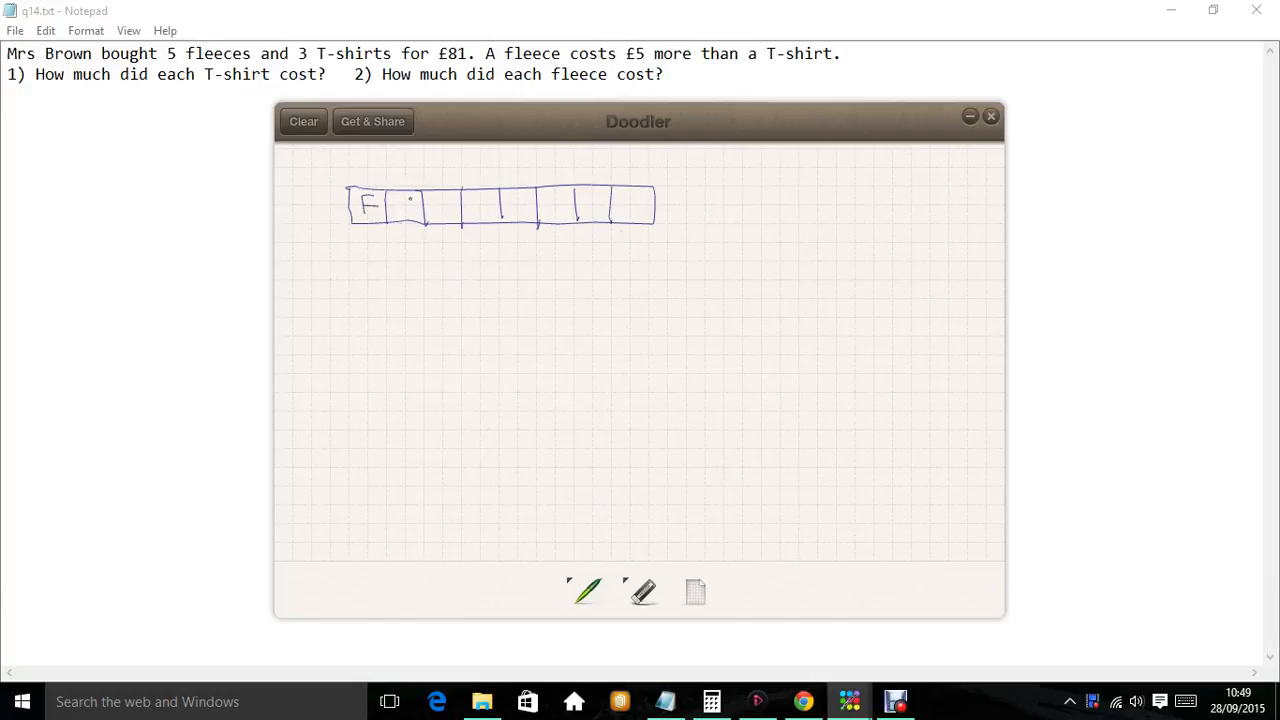
left_click_drag(400, 207, 440, 210)
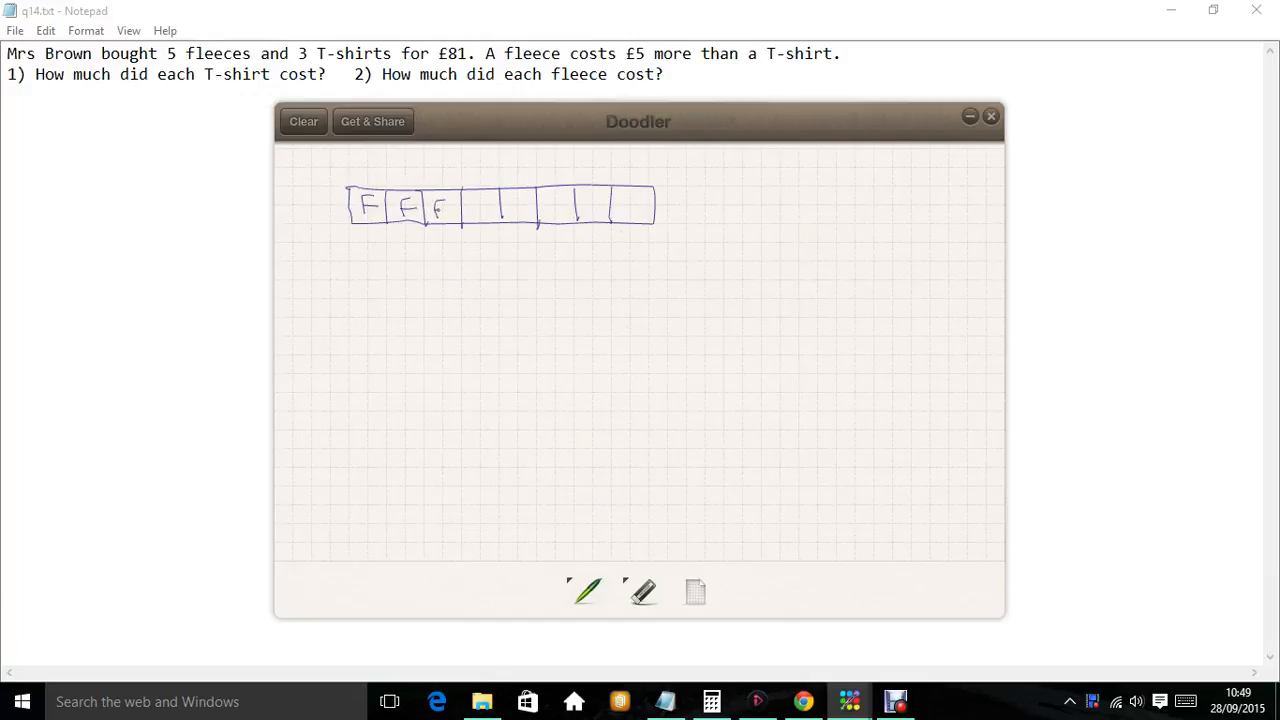
left_click_drag(475, 215, 490, 200)
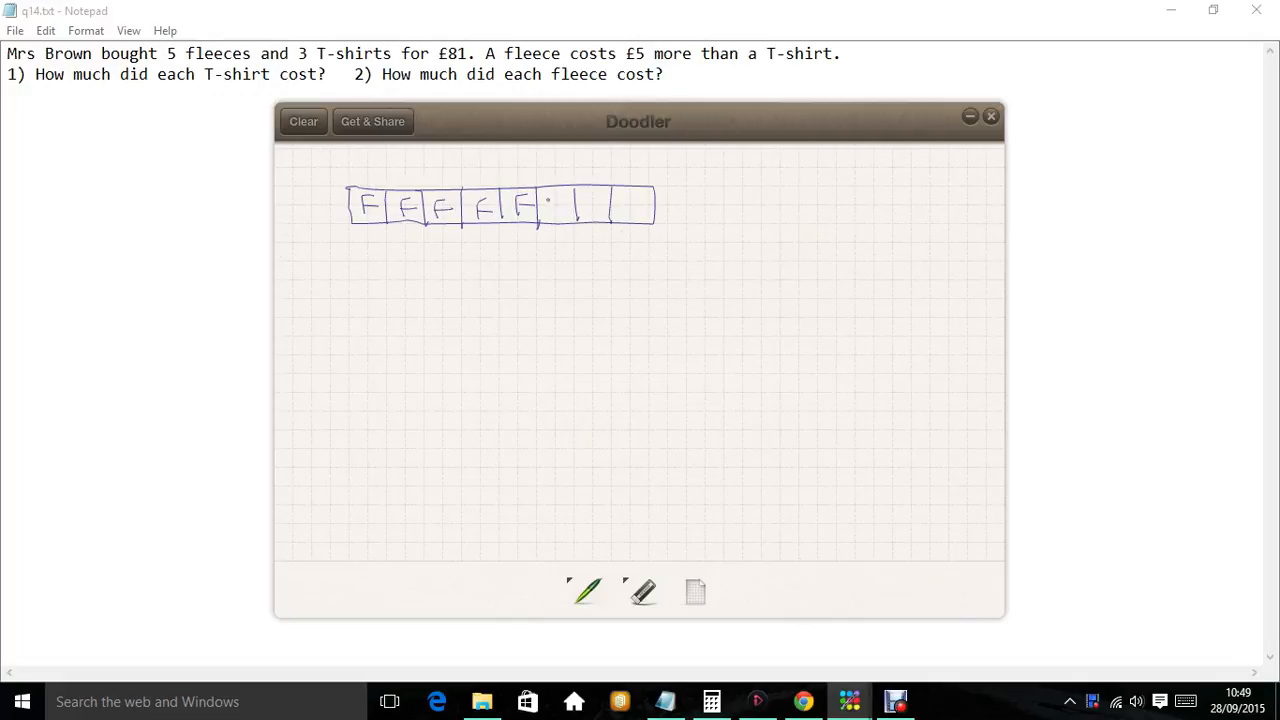
left_click_drag(550, 200, 595, 205)
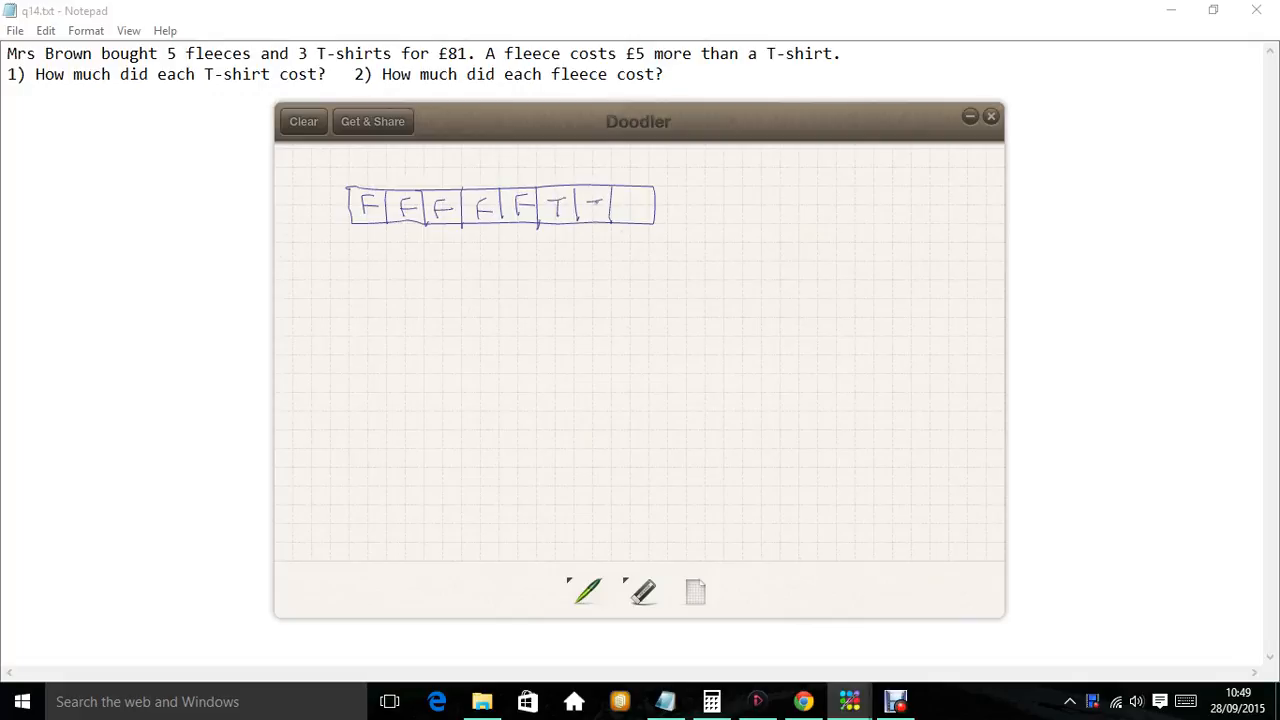
left_click_drag(585, 207, 635, 207)
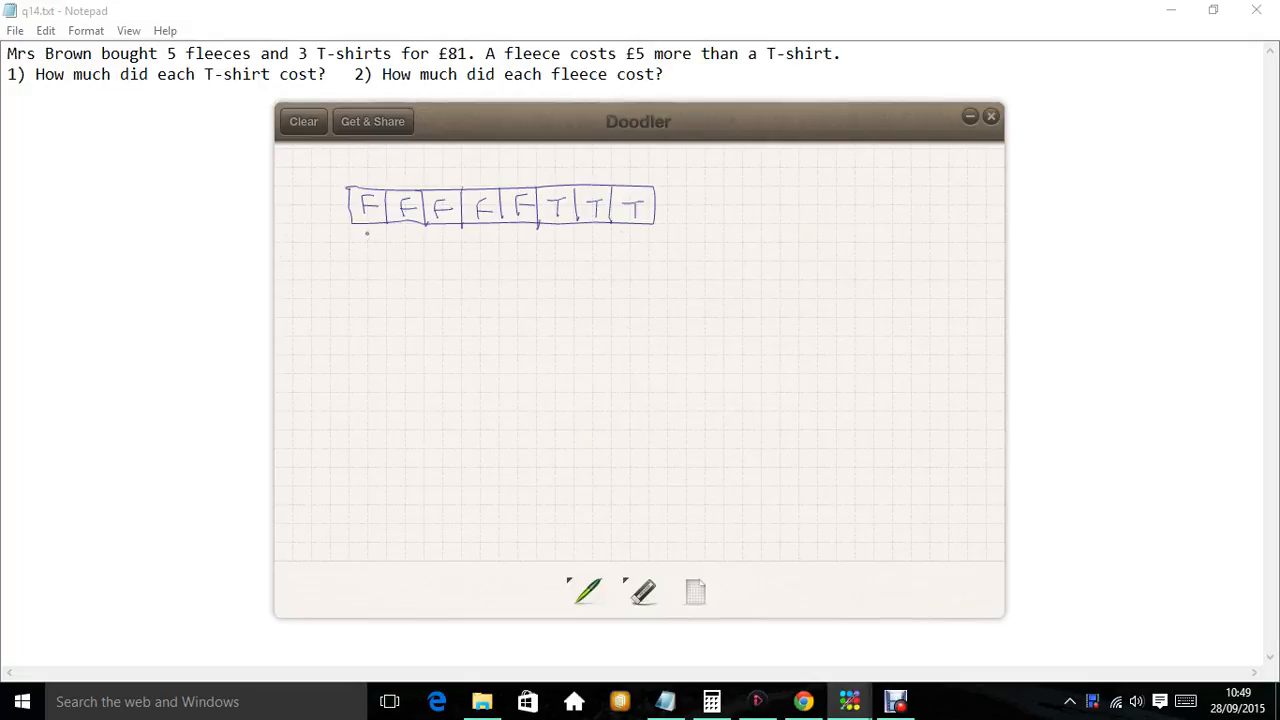
- Write +5 under the first four fleece boxes
left_click(365, 242)
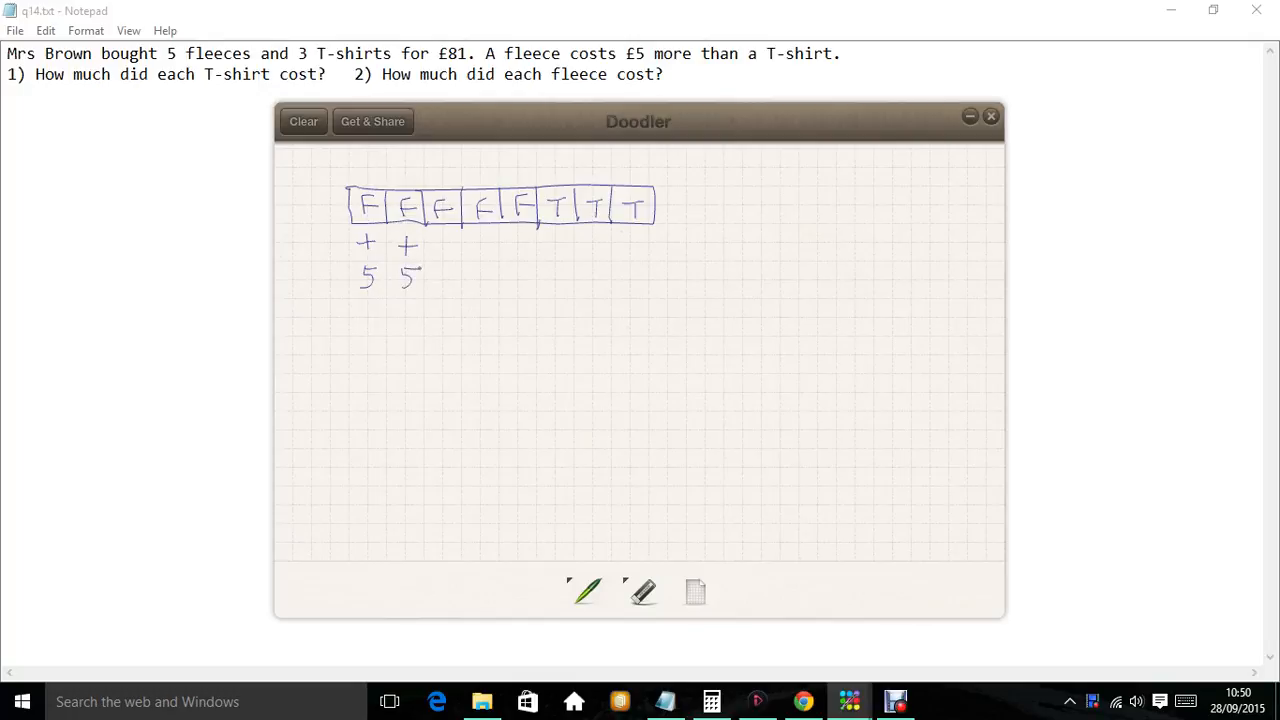
left_click_drag(440, 252, 455, 240)
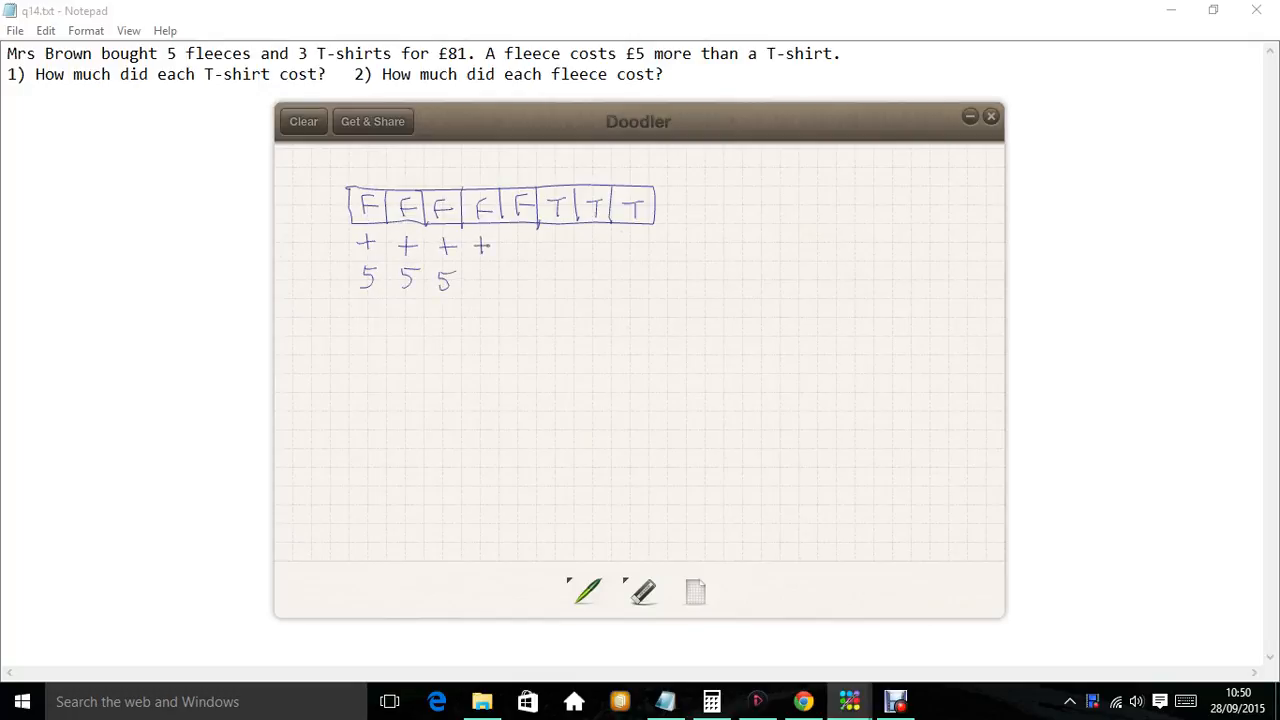
left_click_drag(470, 270, 485, 290)
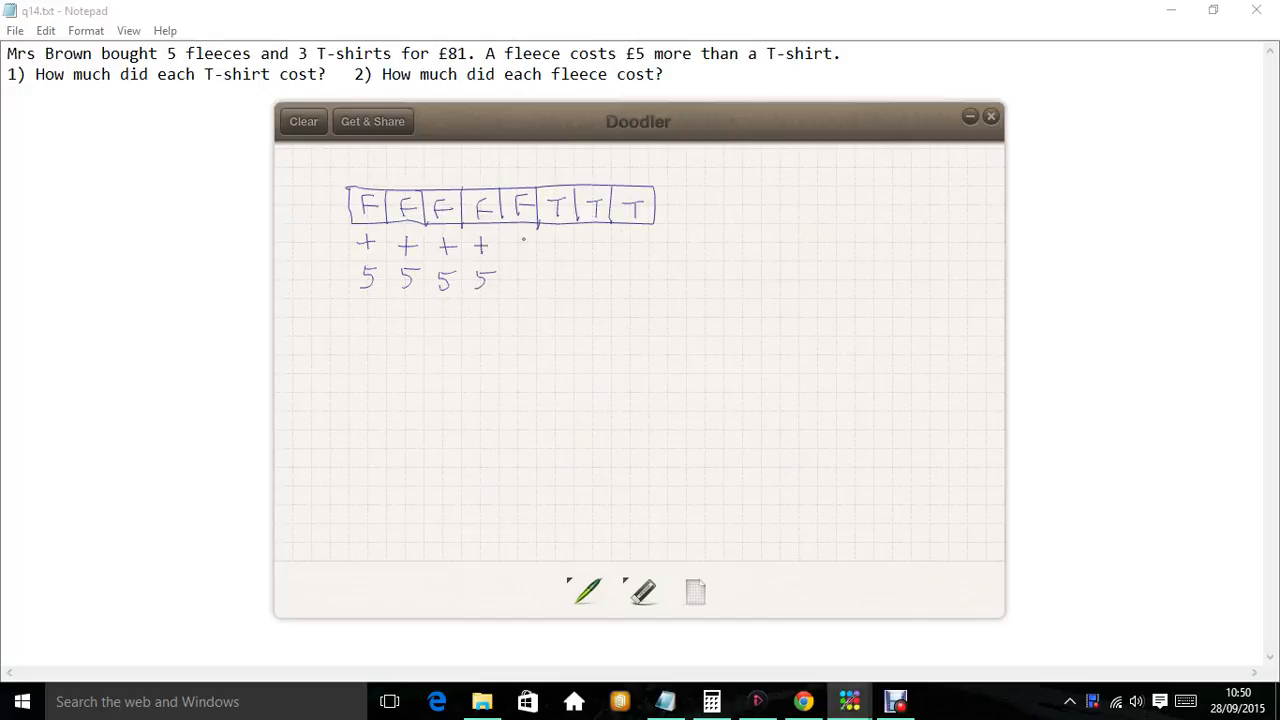
- Add +5 under the fifth fleece box and mark the bar's total £81 with arrows
left_click_drag(522, 247, 518, 290)
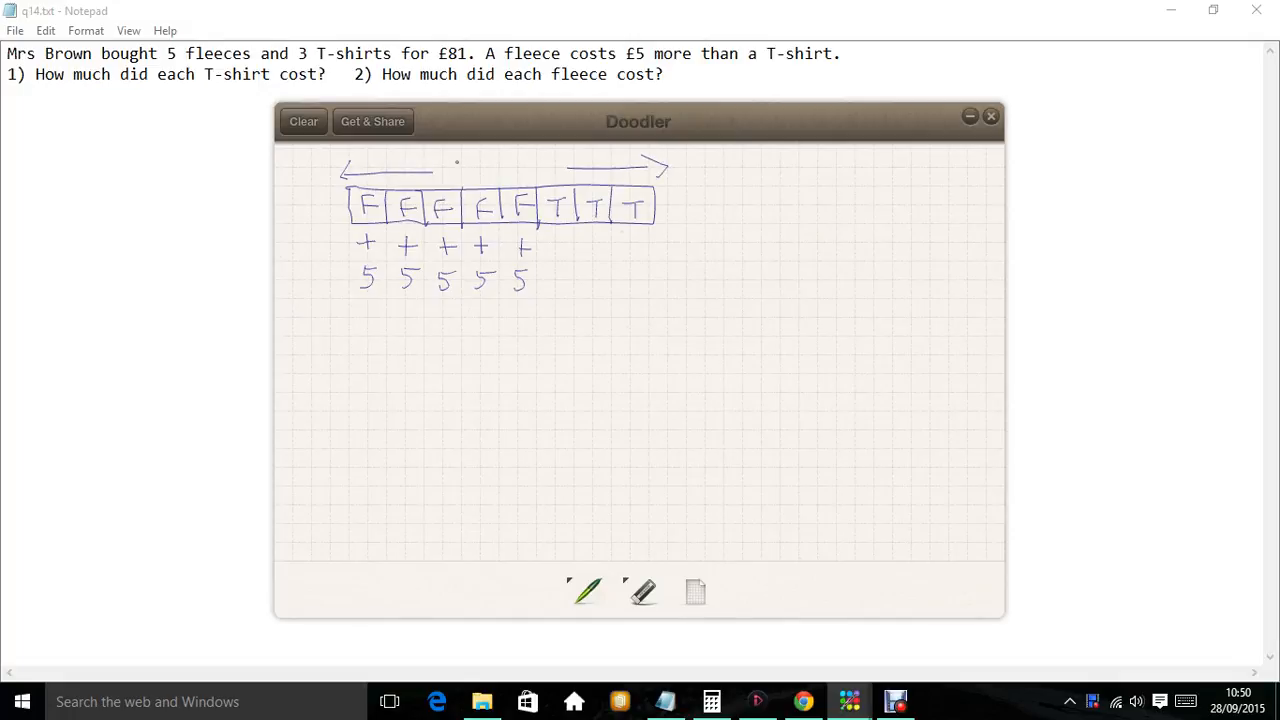
left_click_drag(458, 175, 470, 165)
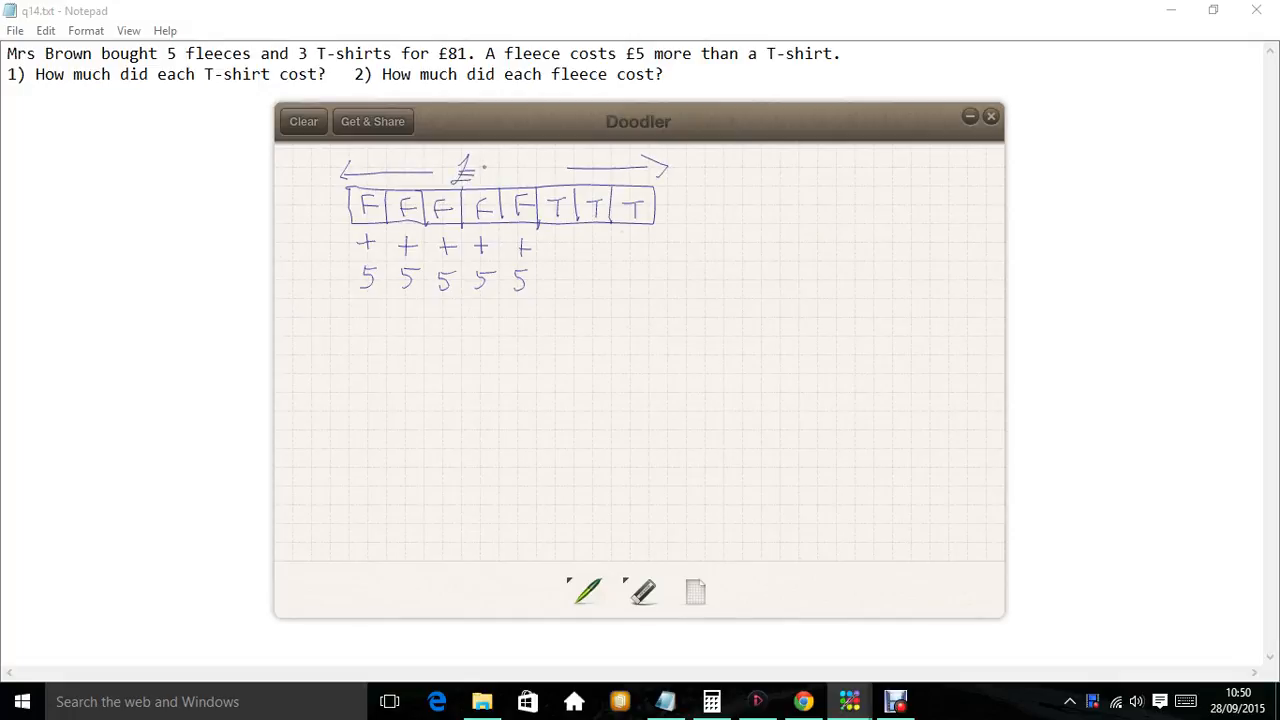
left_click_drag(490, 175, 530, 170)
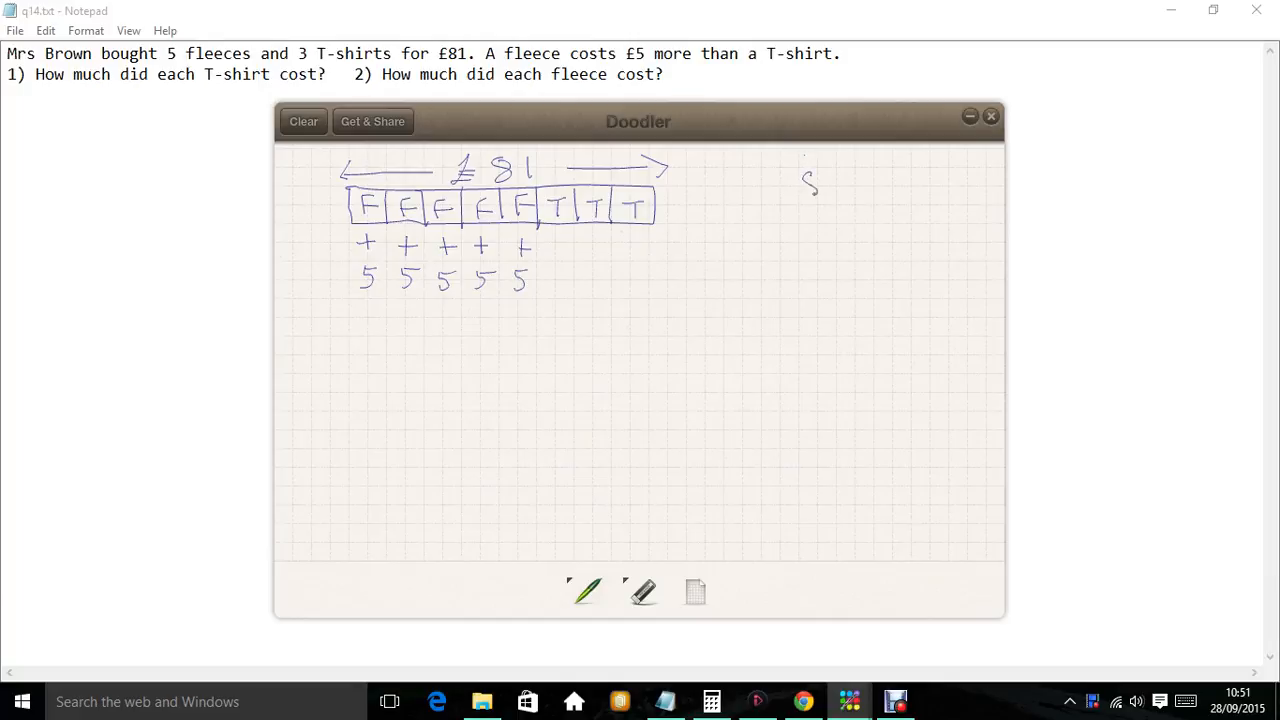
- Handwrite 81 − 25 at top right, borrowing from the 8, and underline the answer 56
left_click_drag(805, 185, 845, 185)
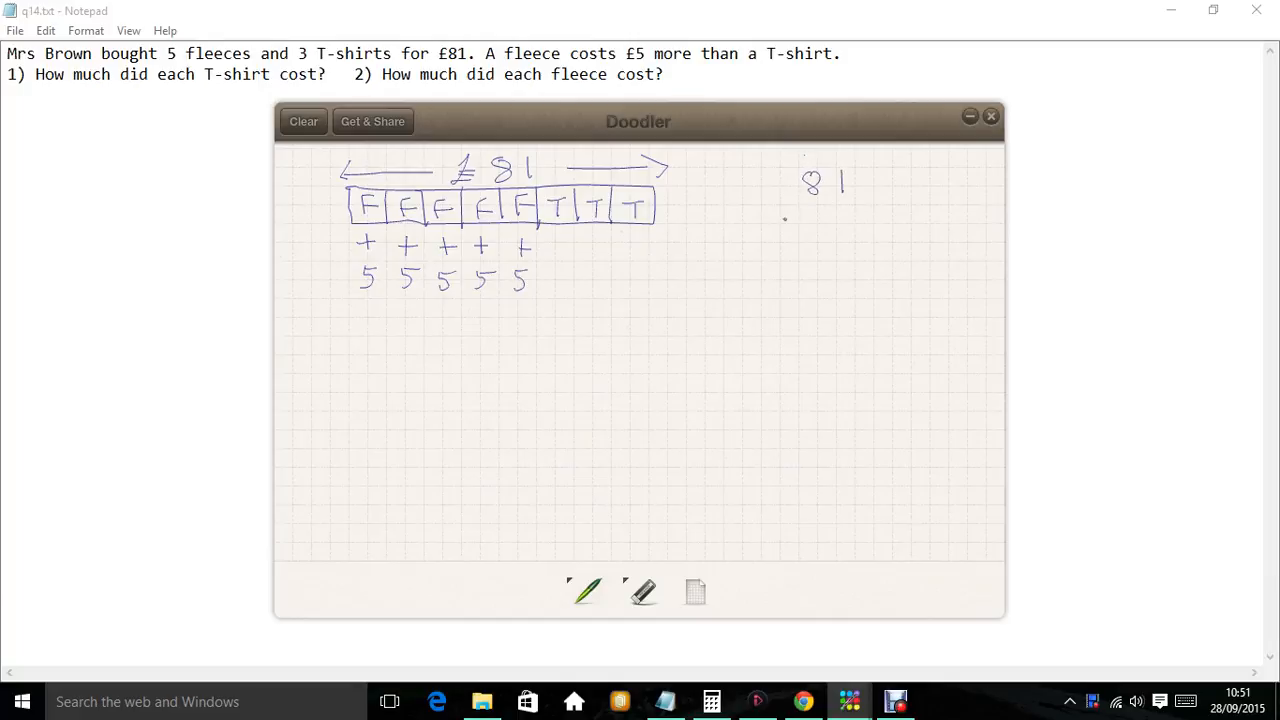
left_click_drag(790, 215, 845, 225)
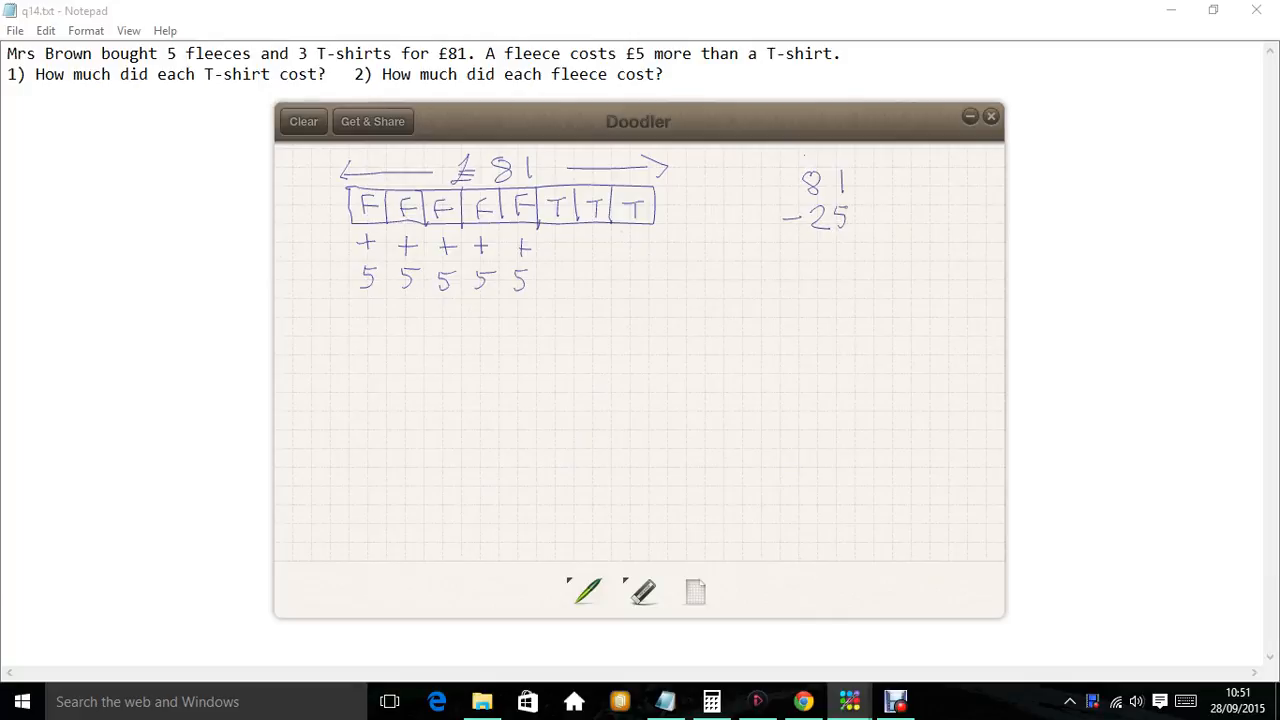
left_click_drag(795, 248, 893, 245)
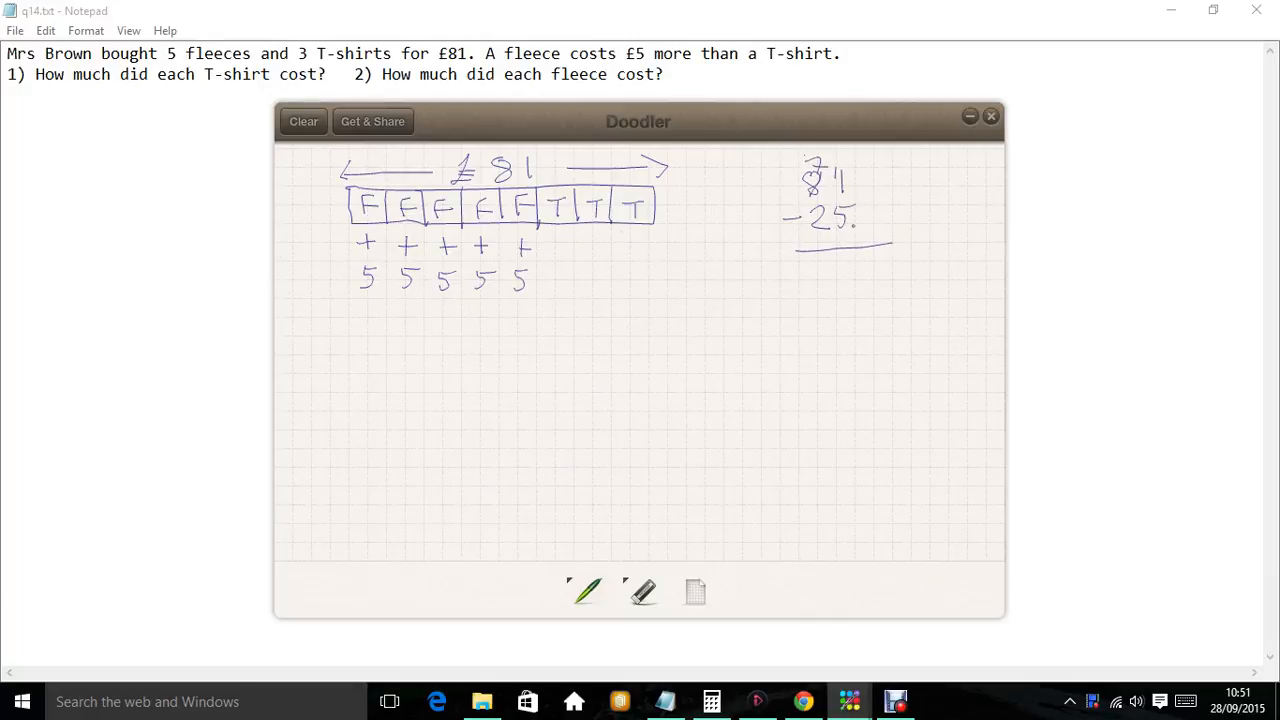
left_click_drag(850, 260, 860, 285)
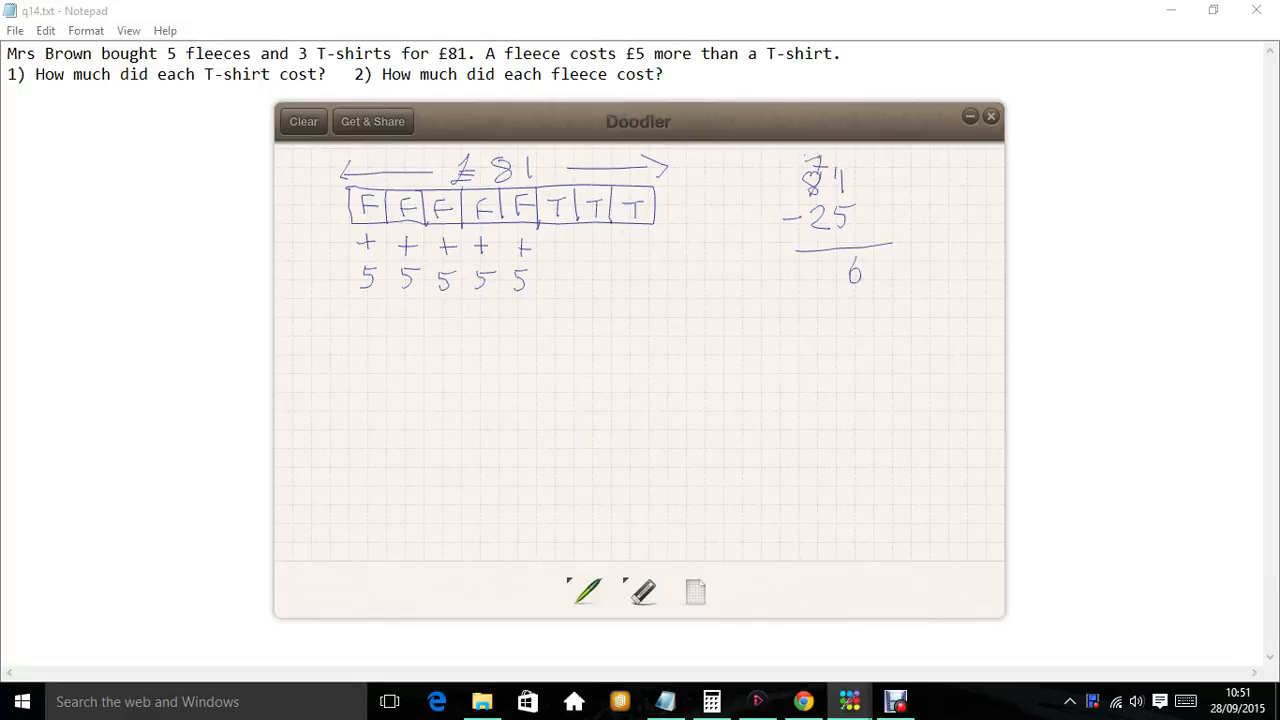
left_click_drag(815, 278, 835, 265)
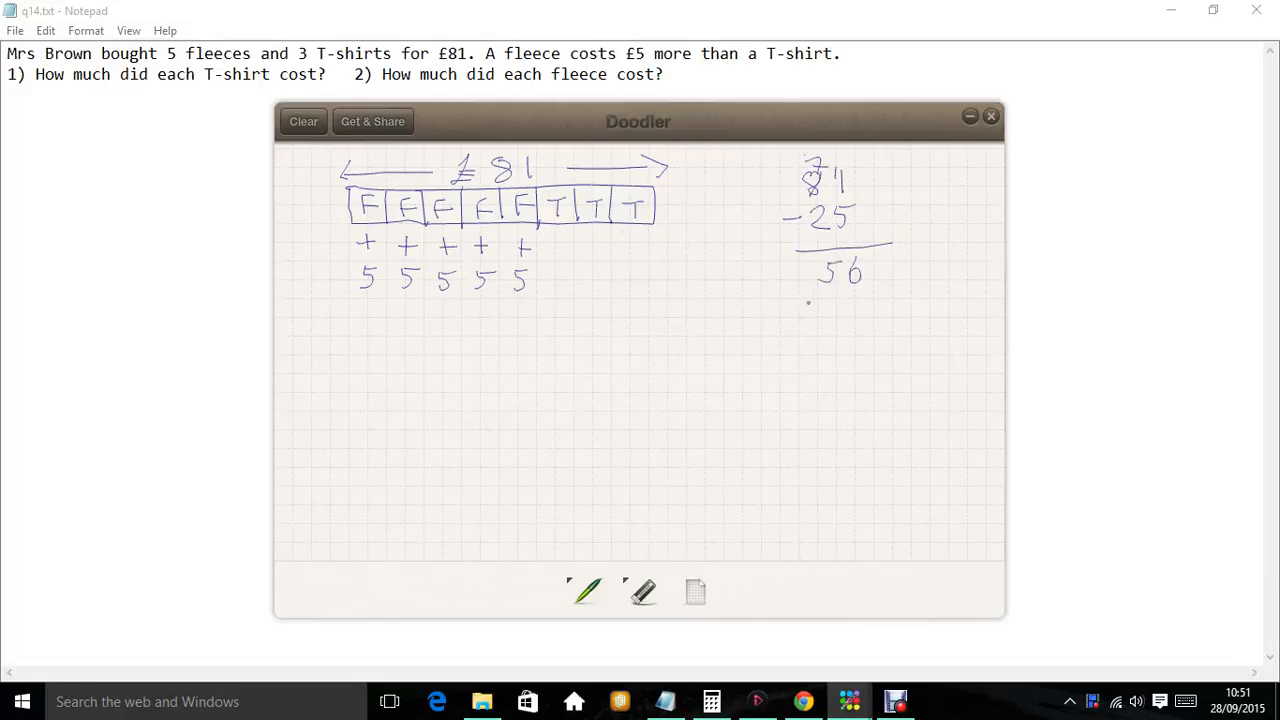
left_click_drag(808, 300, 905, 293)
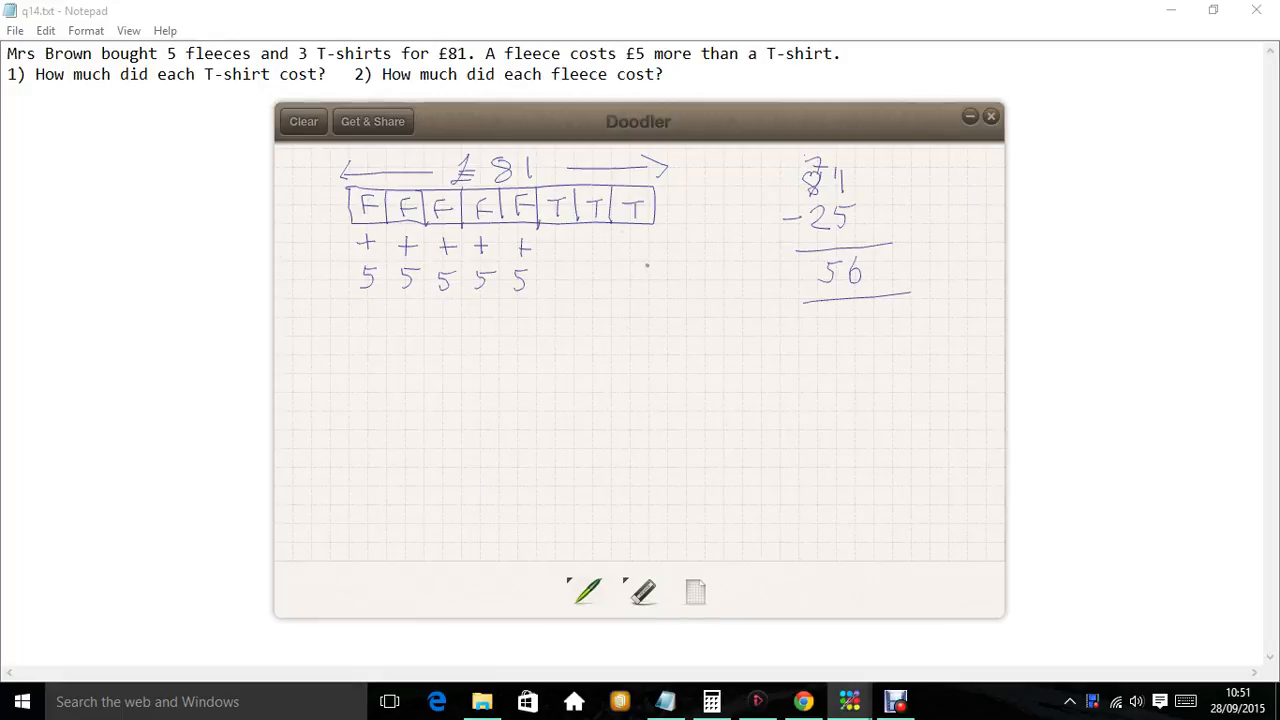
- Draw a division bracket over 56, with divisor 8 outside and quotient 7 on top
left_click_drag(660, 290, 690, 275)
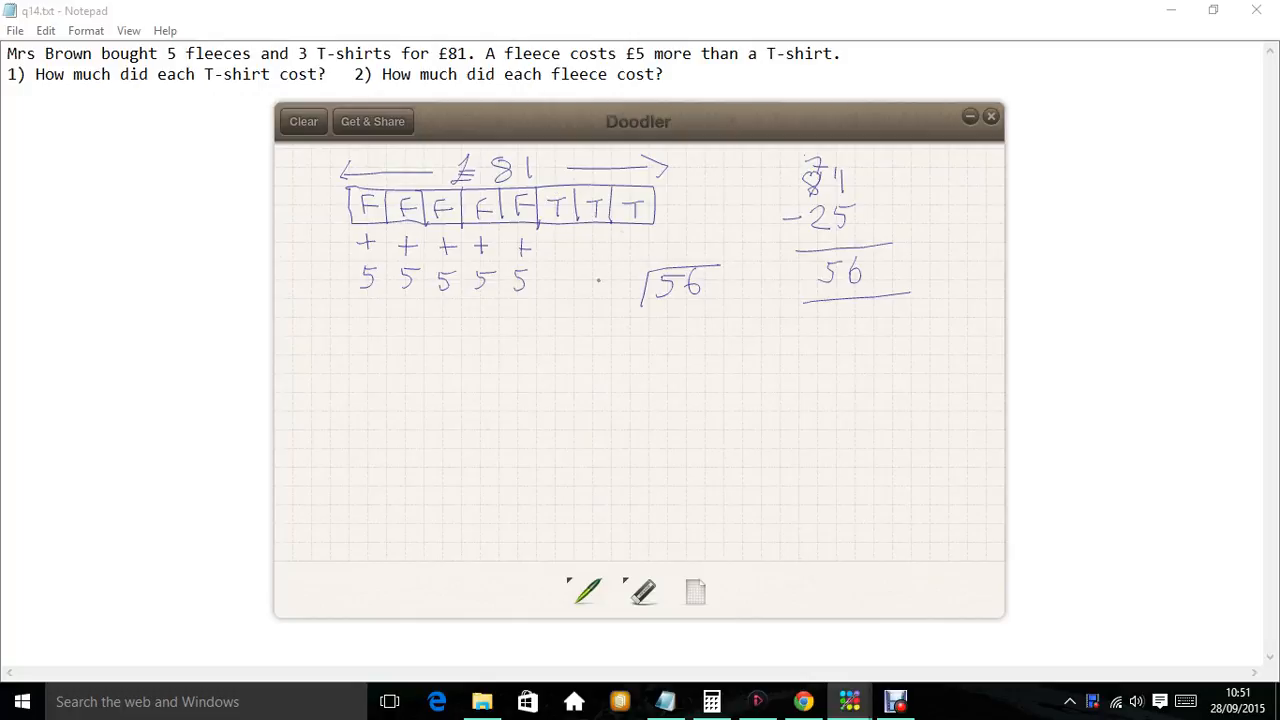
left_click_drag(610, 275, 625, 295)
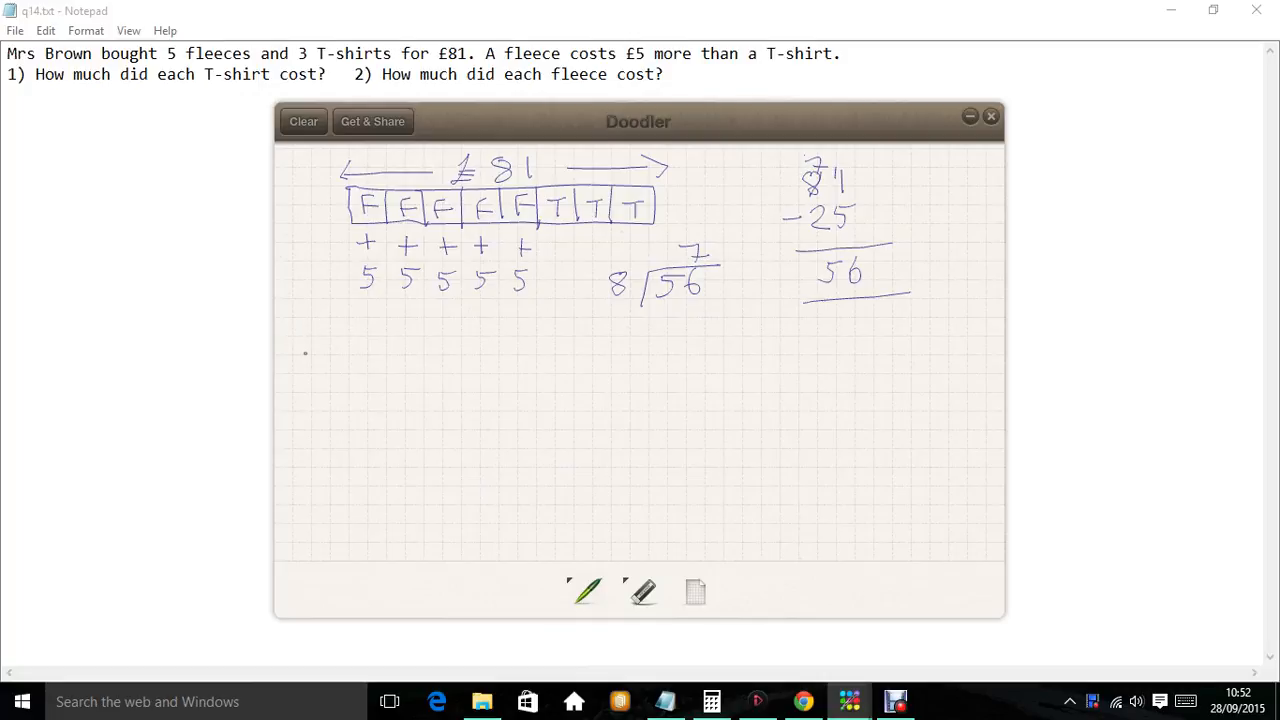
- Write '1) T shirt = £7' beneath the bar model
left_click_drag(307, 335, 315, 360)
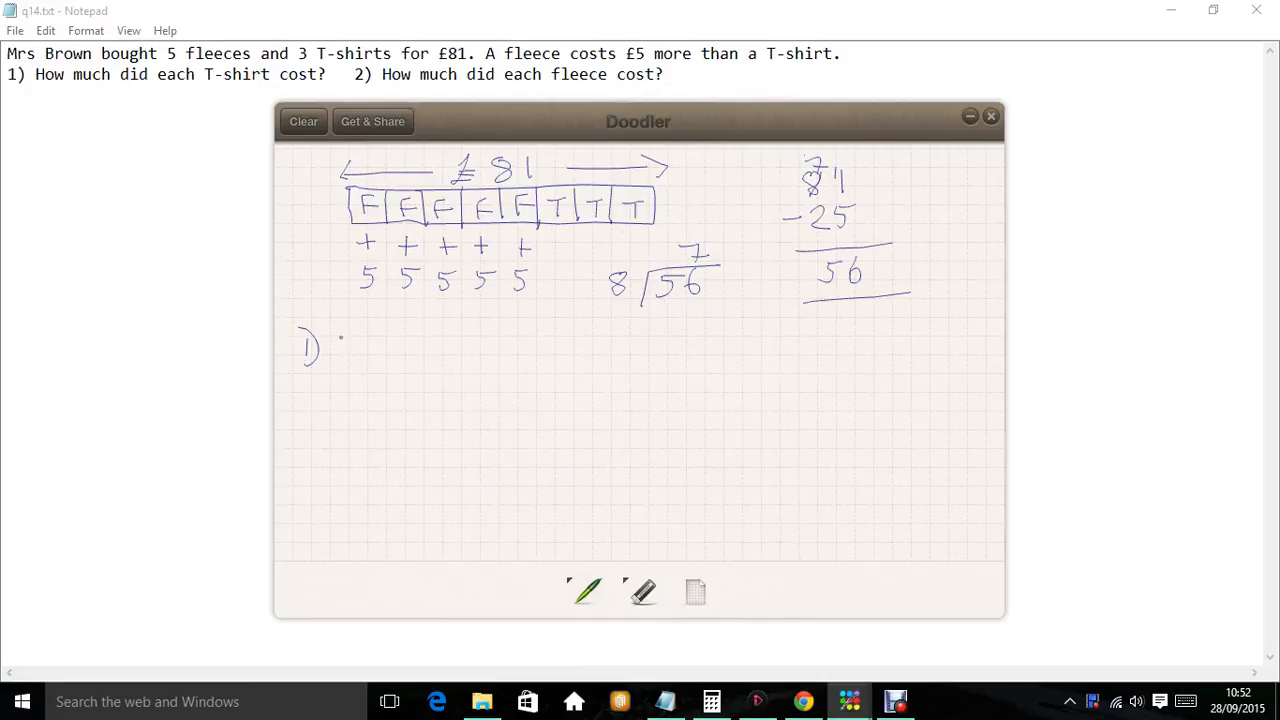
left_click_drag(340, 343, 420, 343)
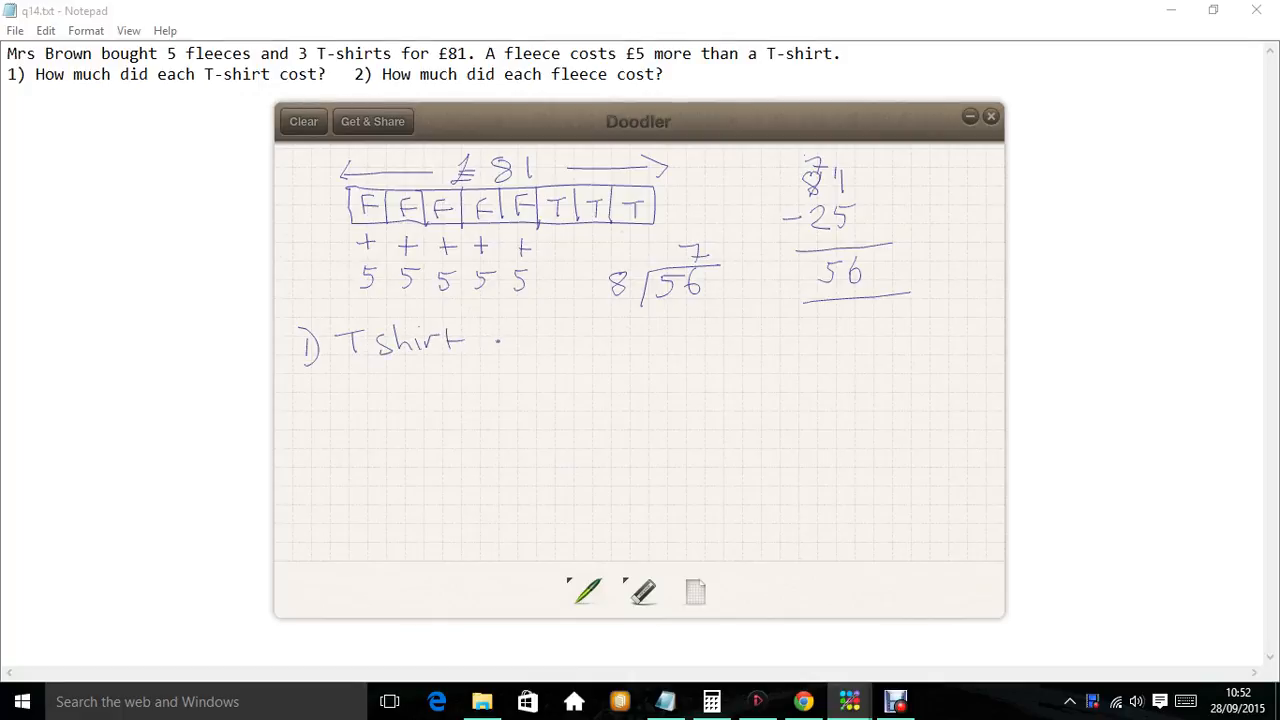
left_click_drag(490, 345, 555, 340)
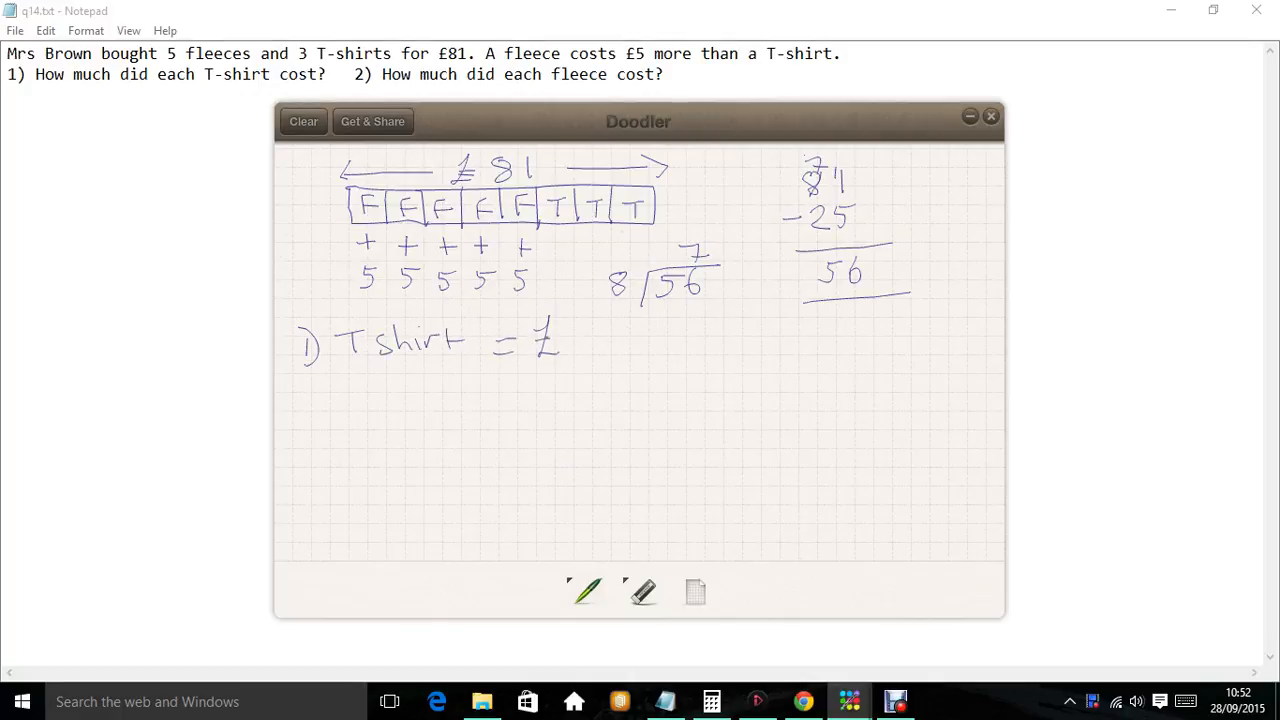
left_click_drag(570, 325, 585, 360)
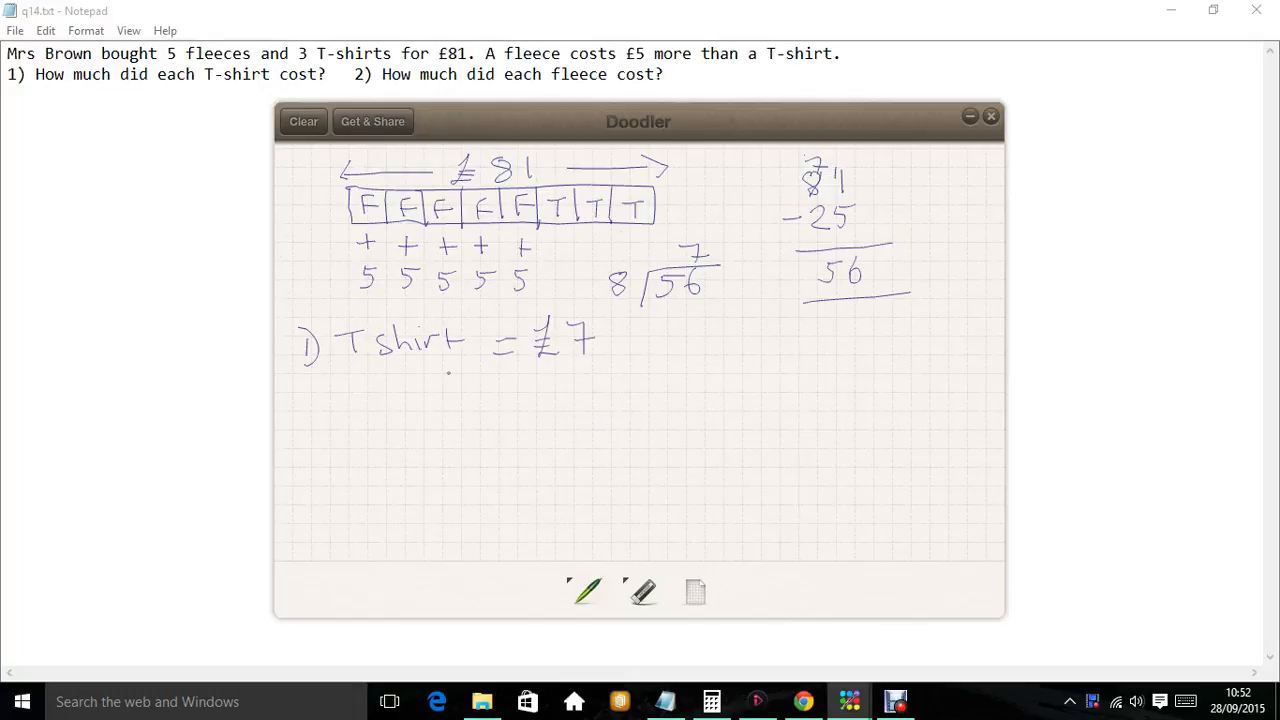
- Write '2) Fleece = £12' below the first answer
left_click_drag(302, 410, 316, 432)
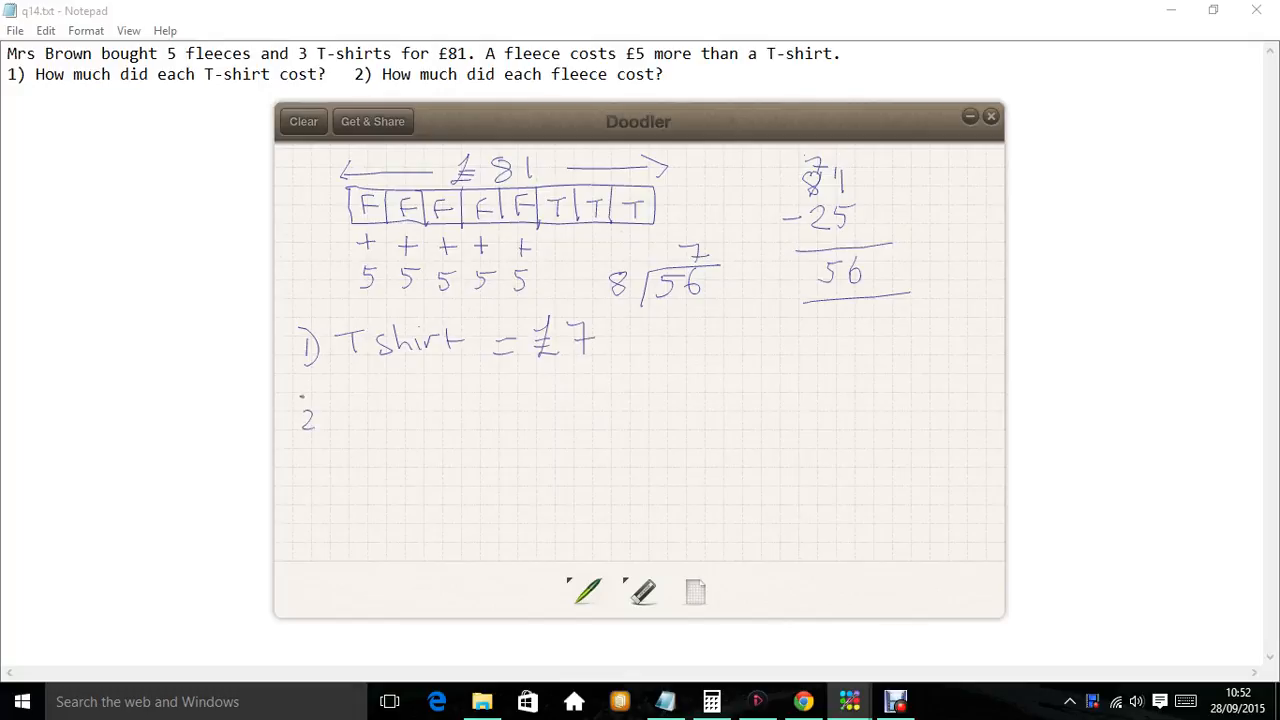
left_click_drag(320, 400, 318, 435)
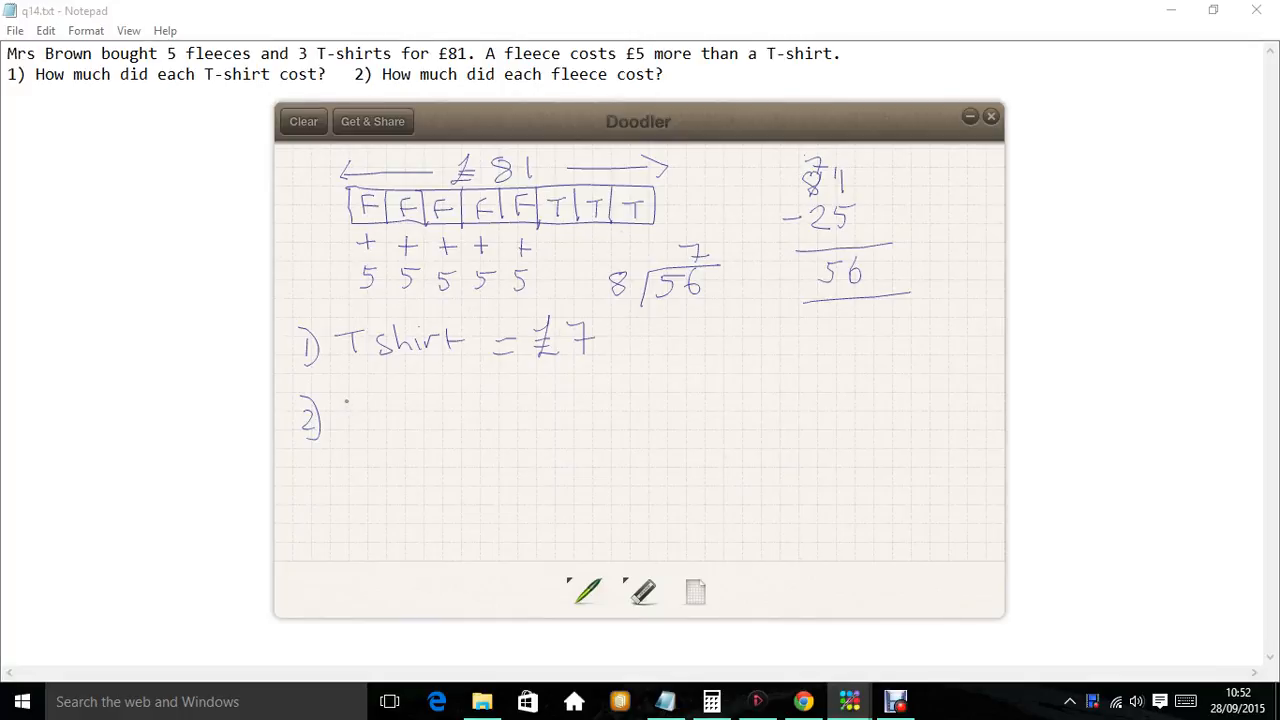
left_click_drag(350, 410, 400, 415)
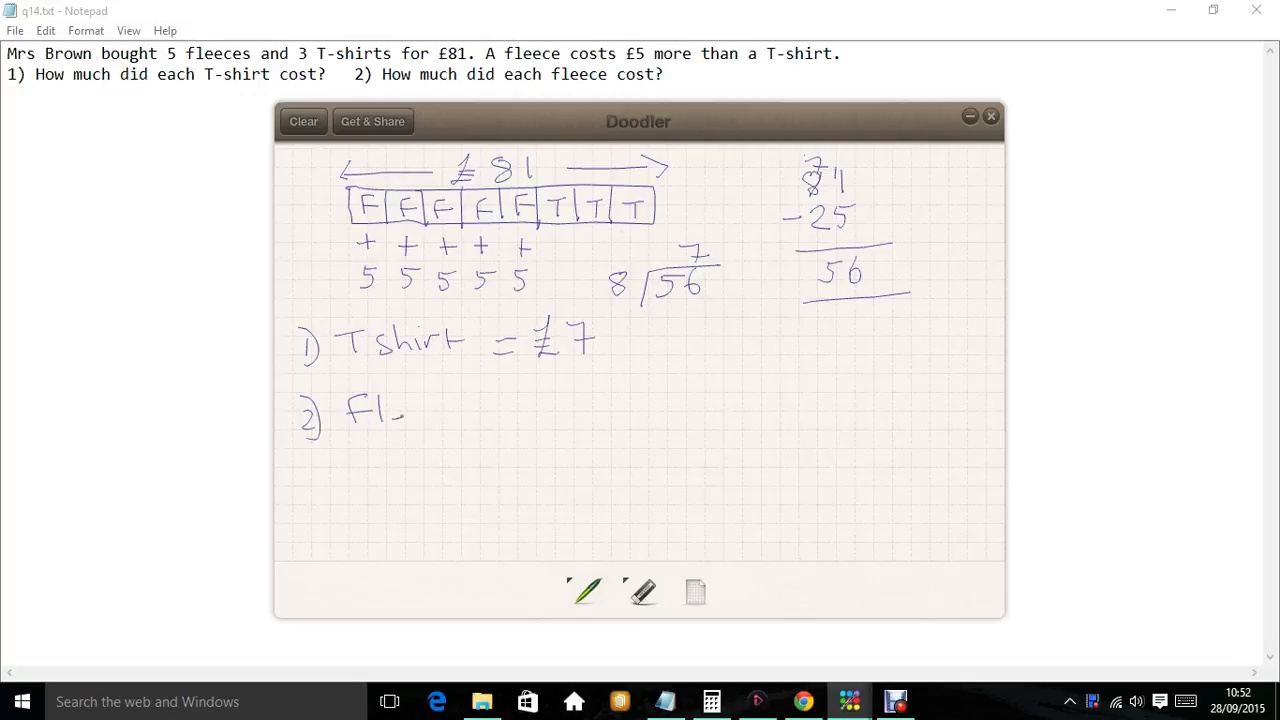
left_click_drag(380, 415, 480, 415)
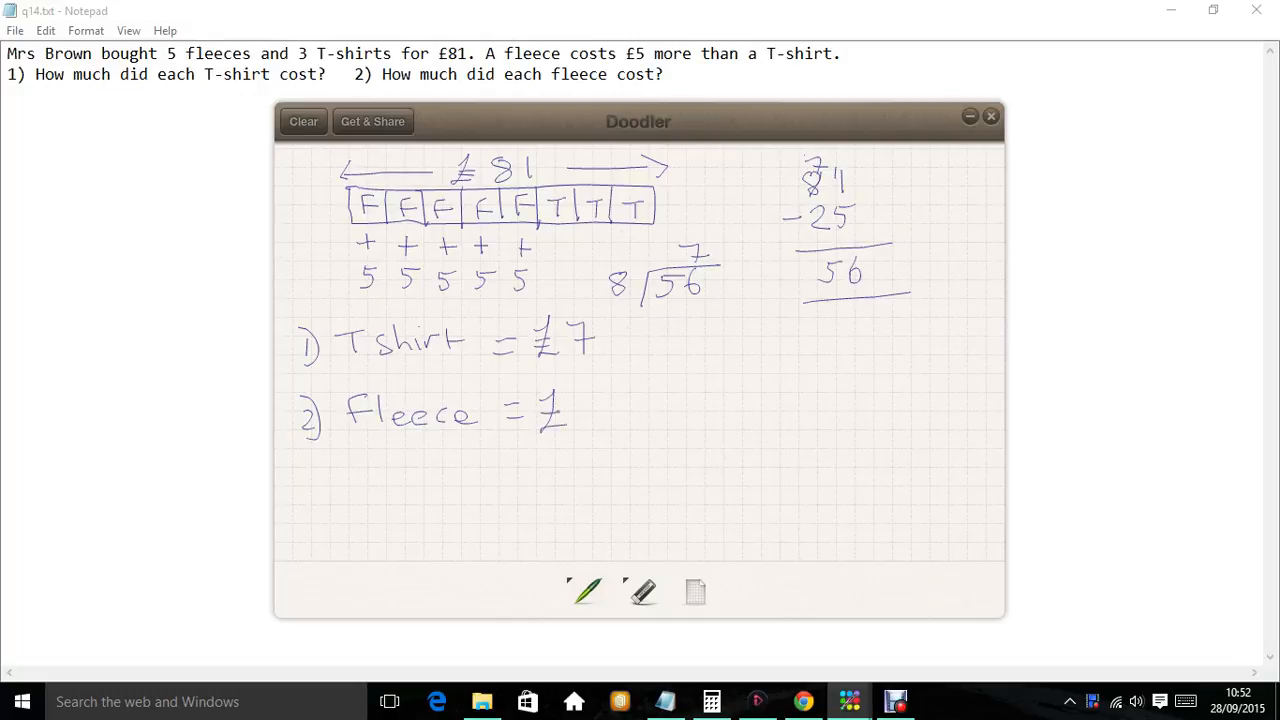
left_click_drag(580, 410, 635, 420)
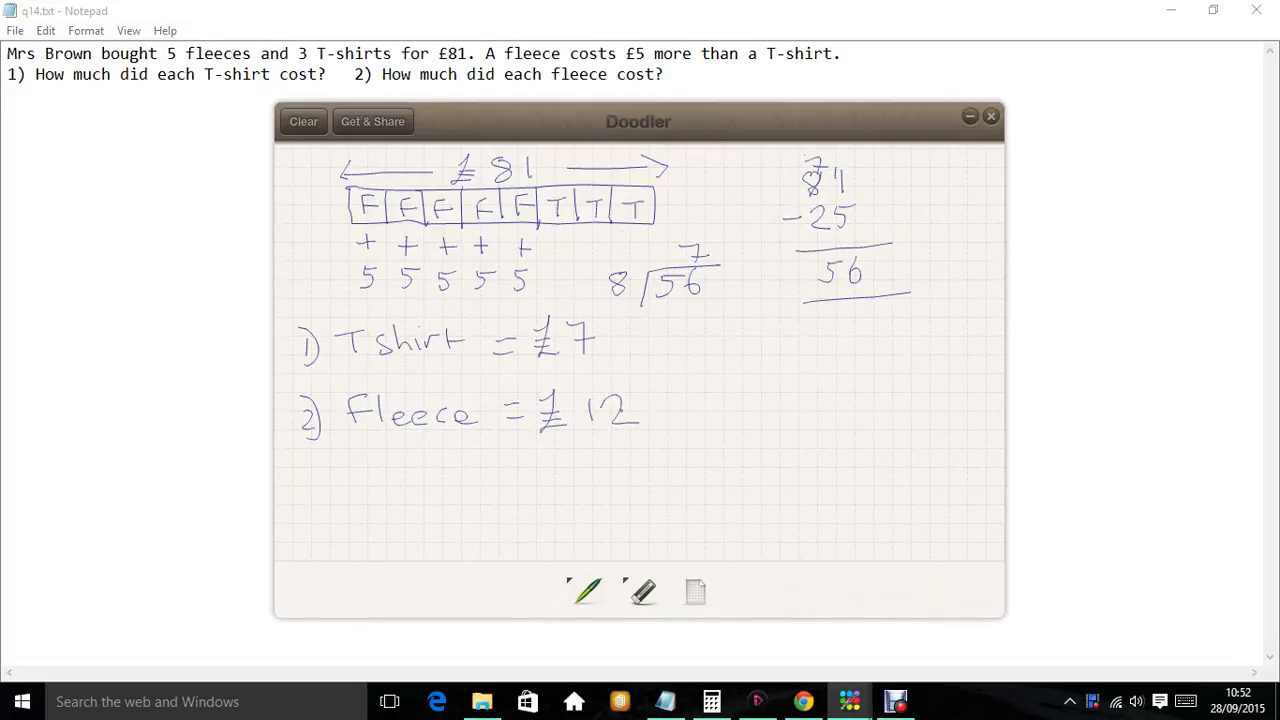